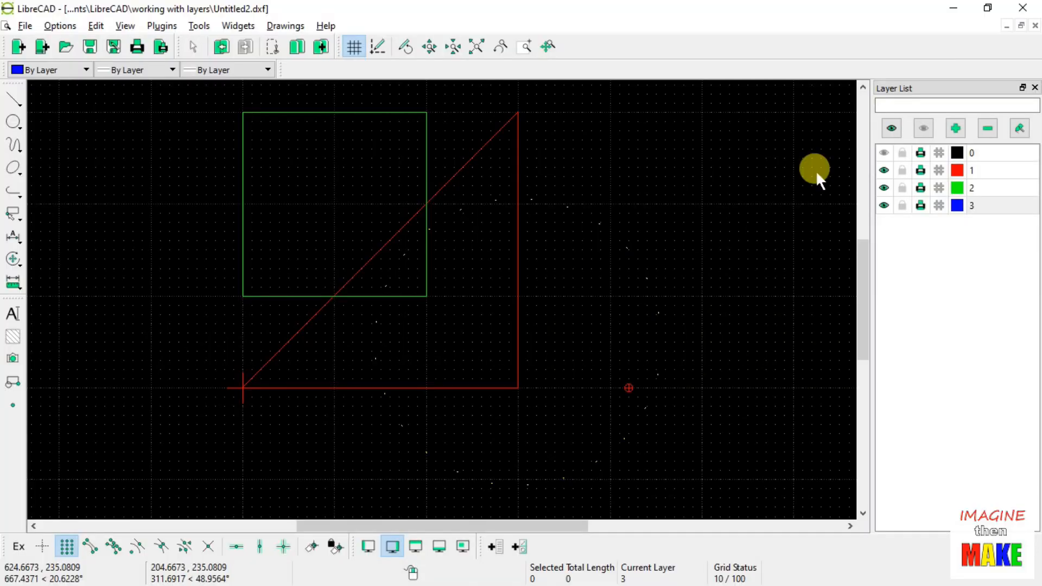
pyautogui.moveTo(980, 236)
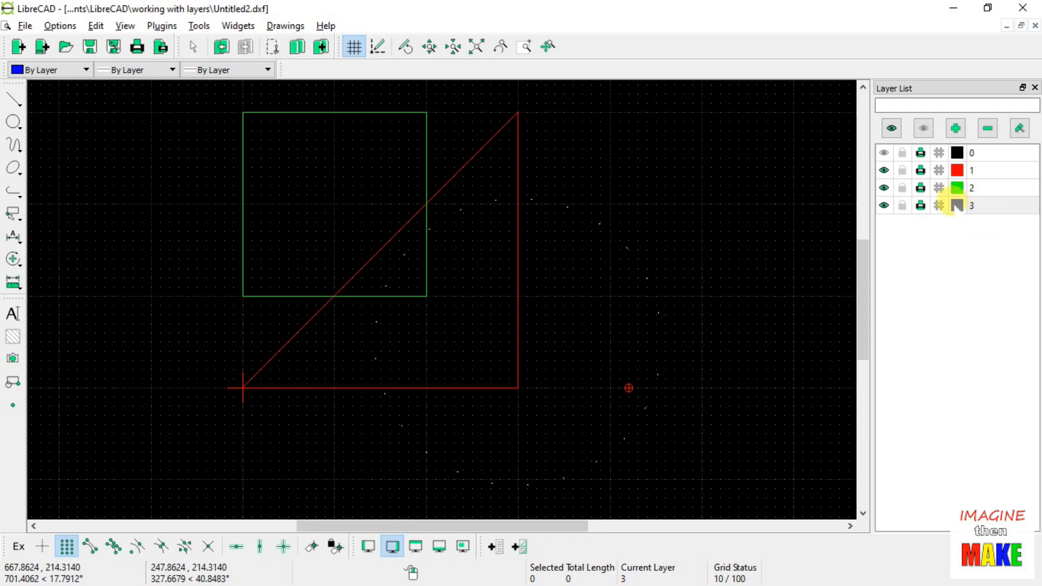
# - Hide layers 0, 1 and 2 so only empty layer 3 remains visible
pyautogui.click(958, 205)
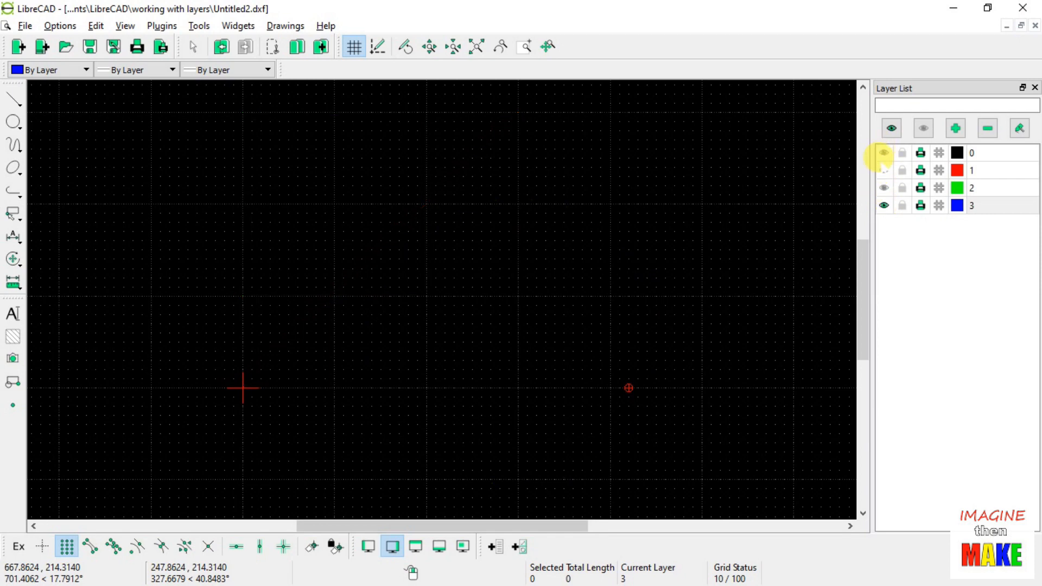
pyautogui.click(884, 187)
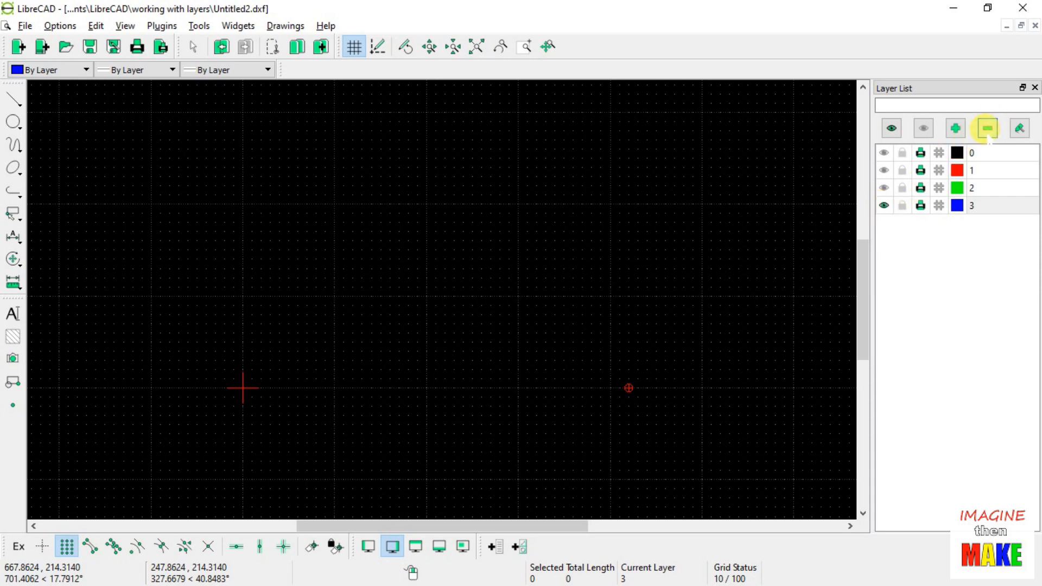
# - Remove layer 3, confirming the Remove Layer dialog
pyautogui.click(987, 128)
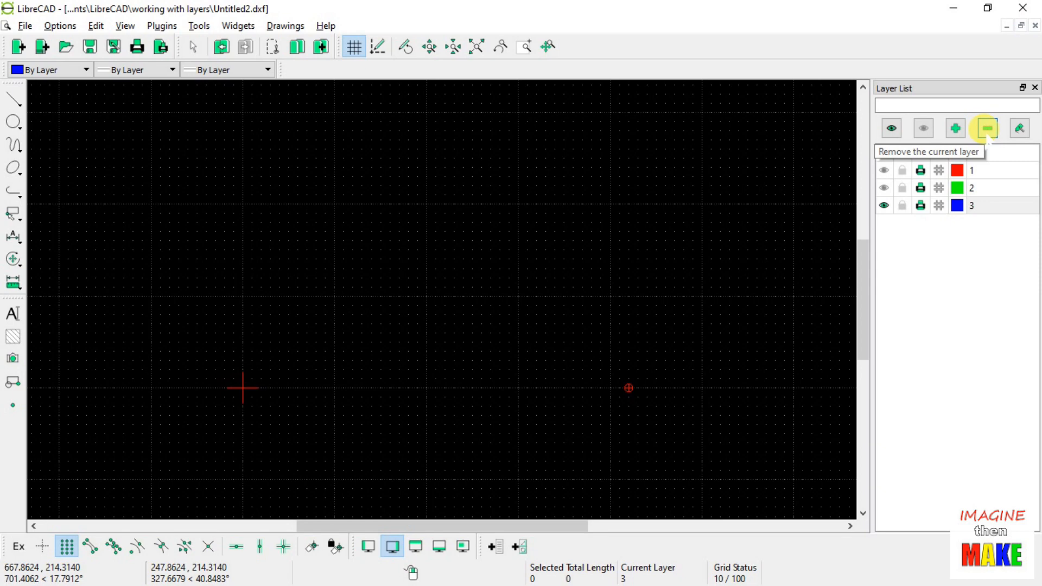
pyautogui.click(987, 128)
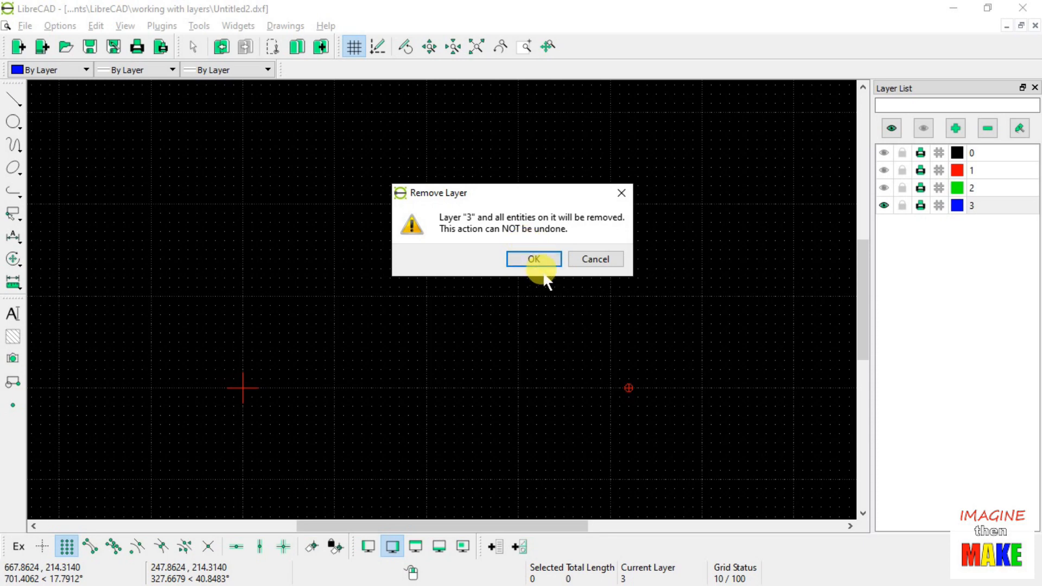
pyautogui.click(532, 259)
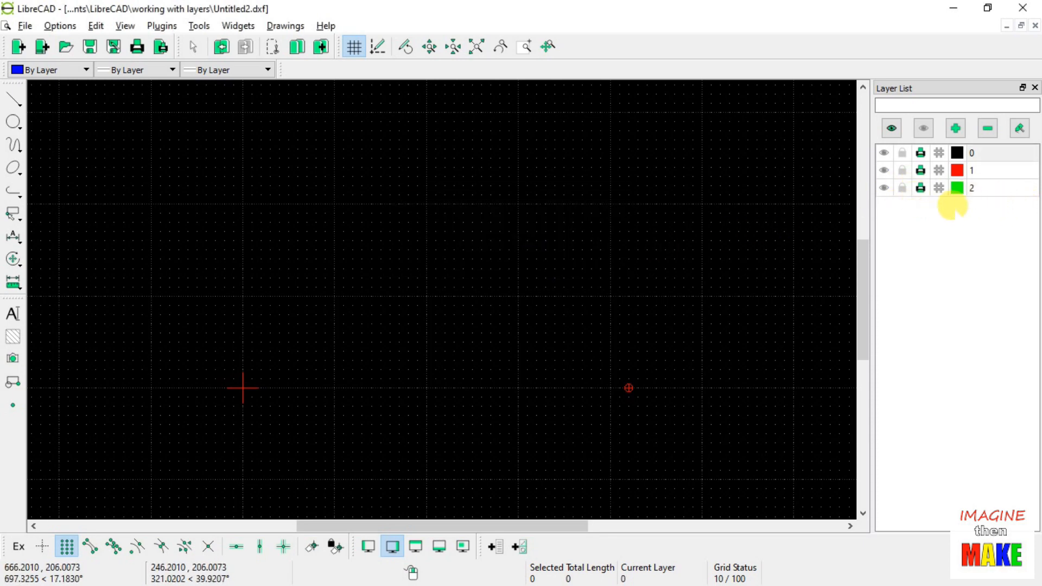
# - Show layer 2's green square, try removing layer 0 and dismiss the refusal notice
pyautogui.click(884, 188)
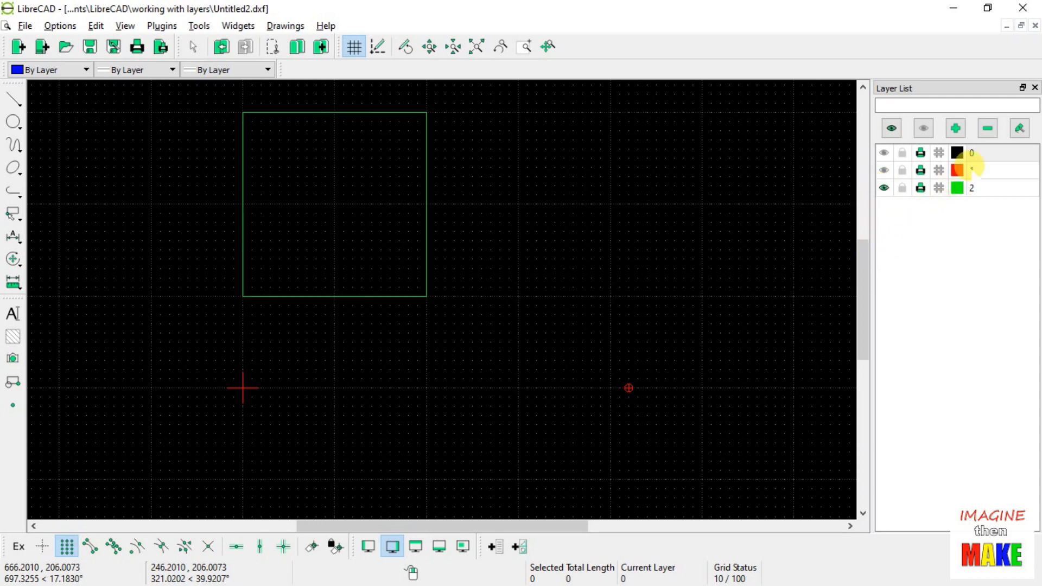
pyautogui.click(987, 128)
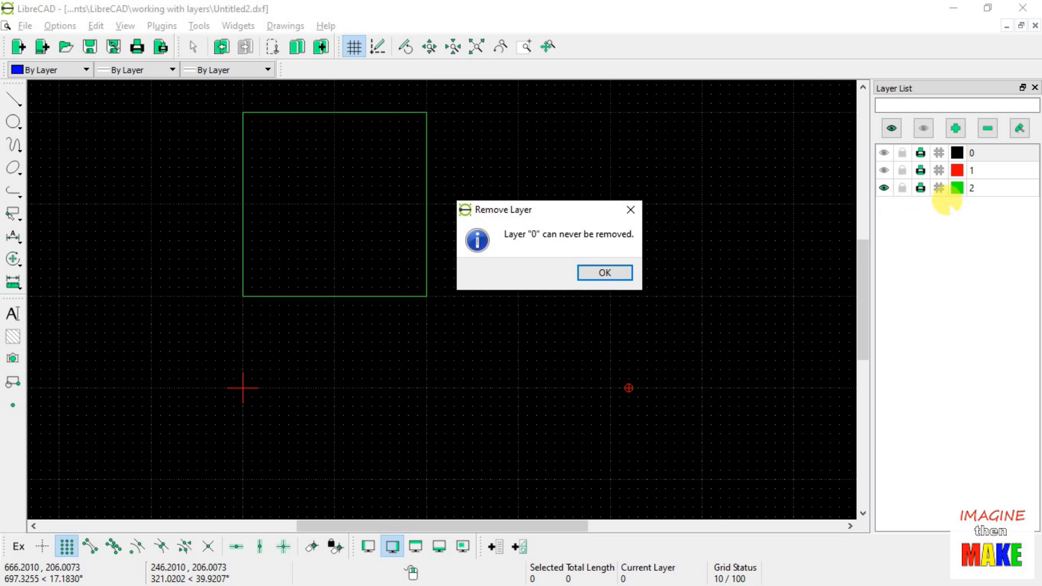
pyautogui.moveTo(974, 188)
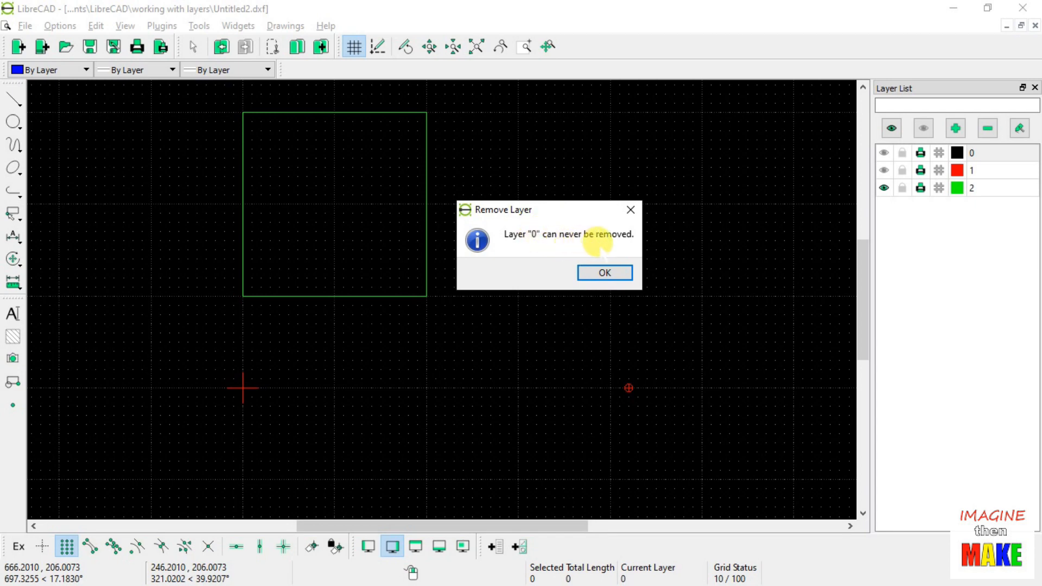
pyautogui.moveTo(648, 276)
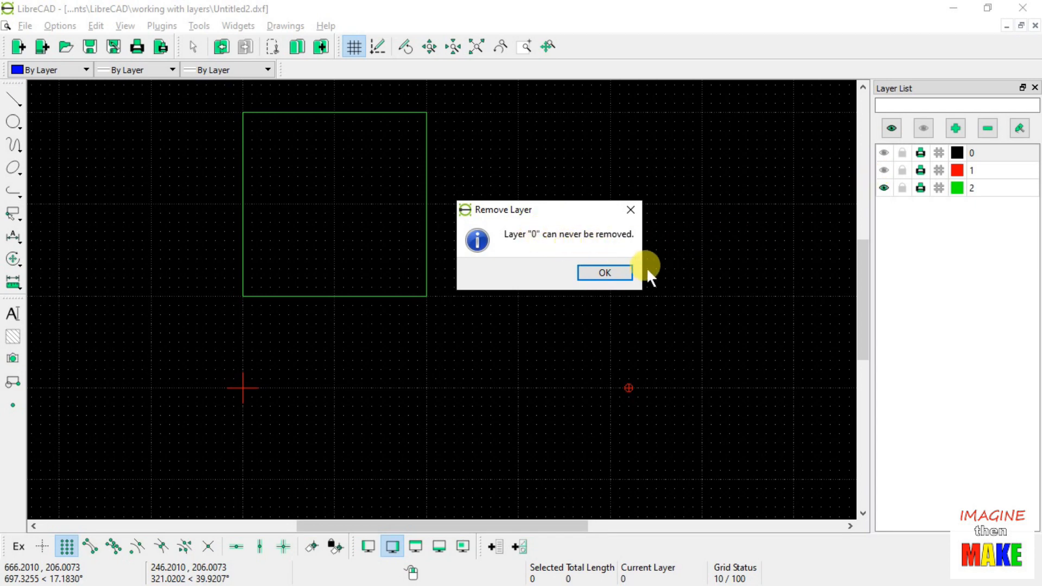
pyautogui.click(604, 272)
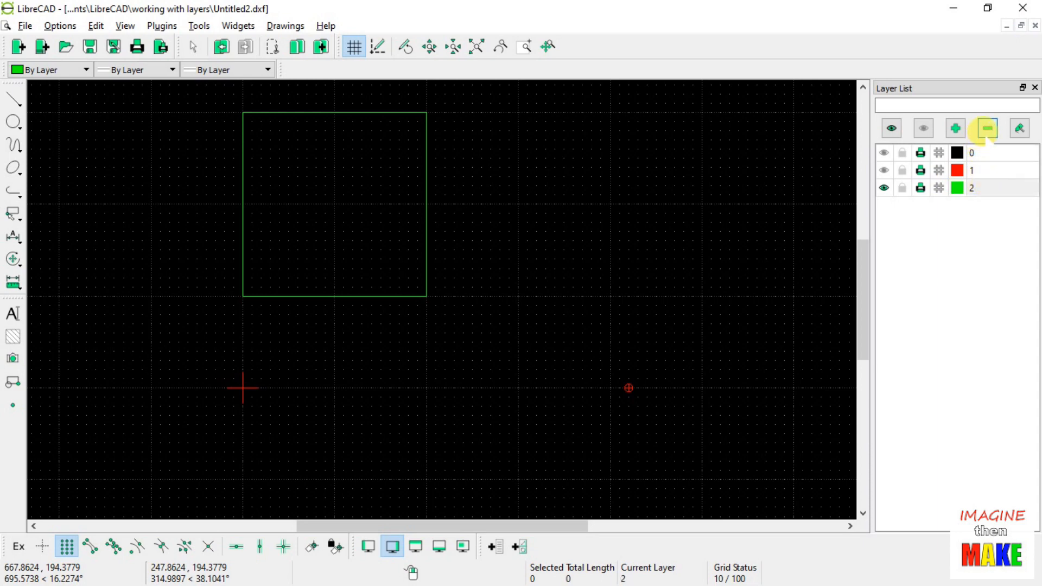
# - Remove layer 2 with its green square, then make layer 1 current
pyautogui.click(987, 128)
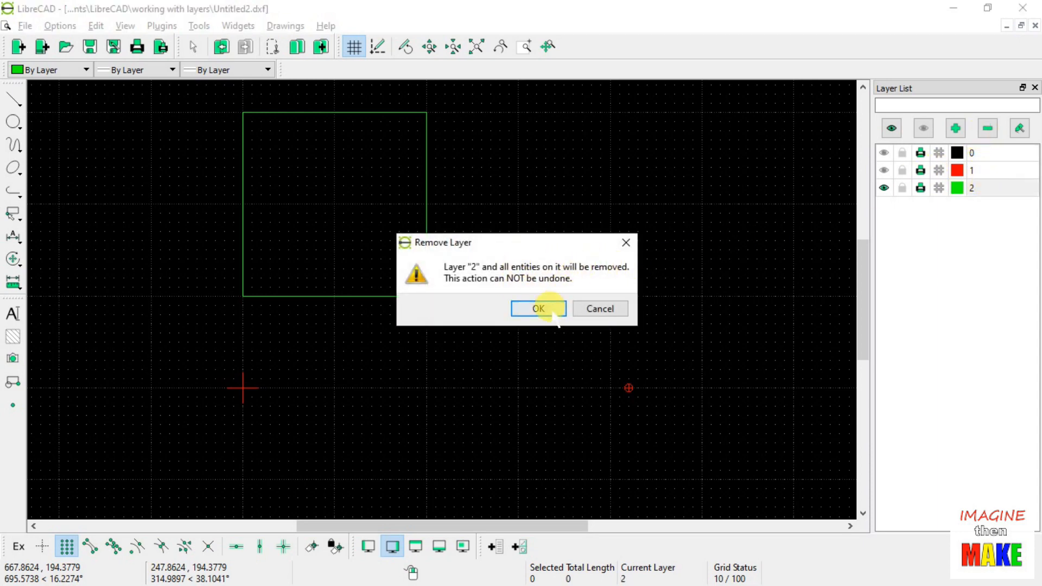
pyautogui.click(538, 308)
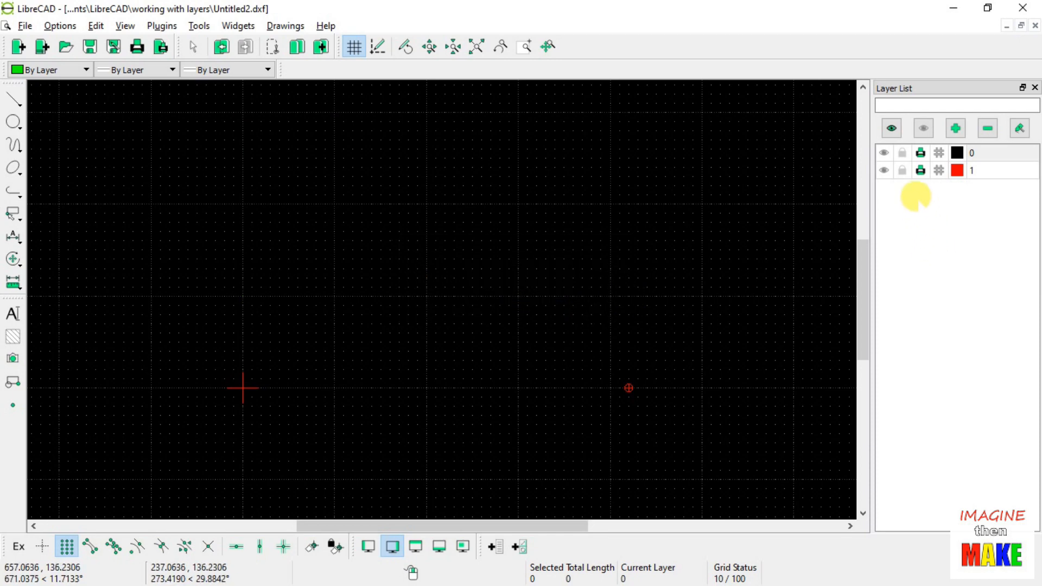
pyautogui.click(970, 170)
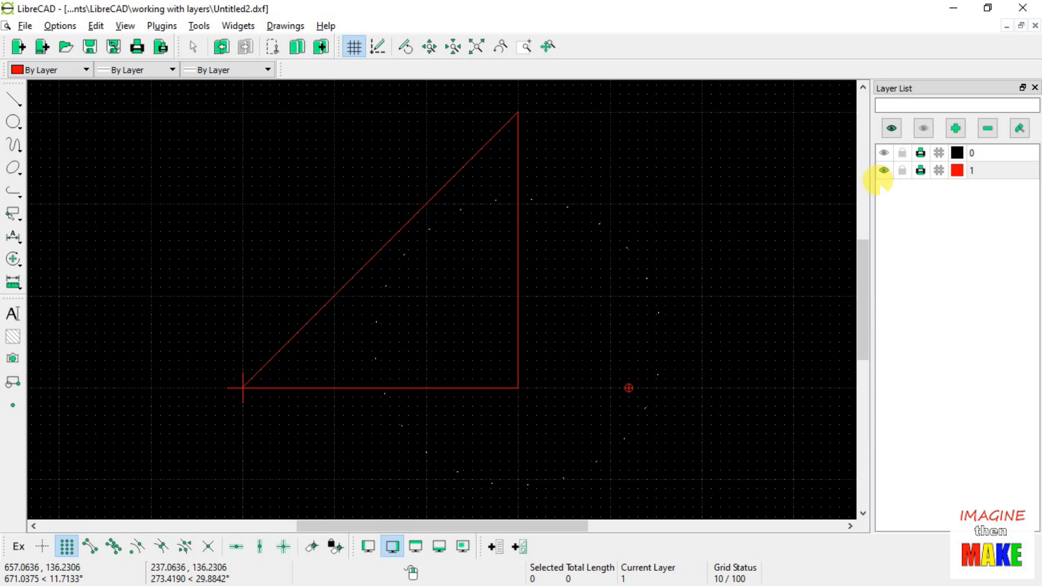
# - Remove layer 1 with its red triangle, leaving only layer 0
pyautogui.click(987, 128)
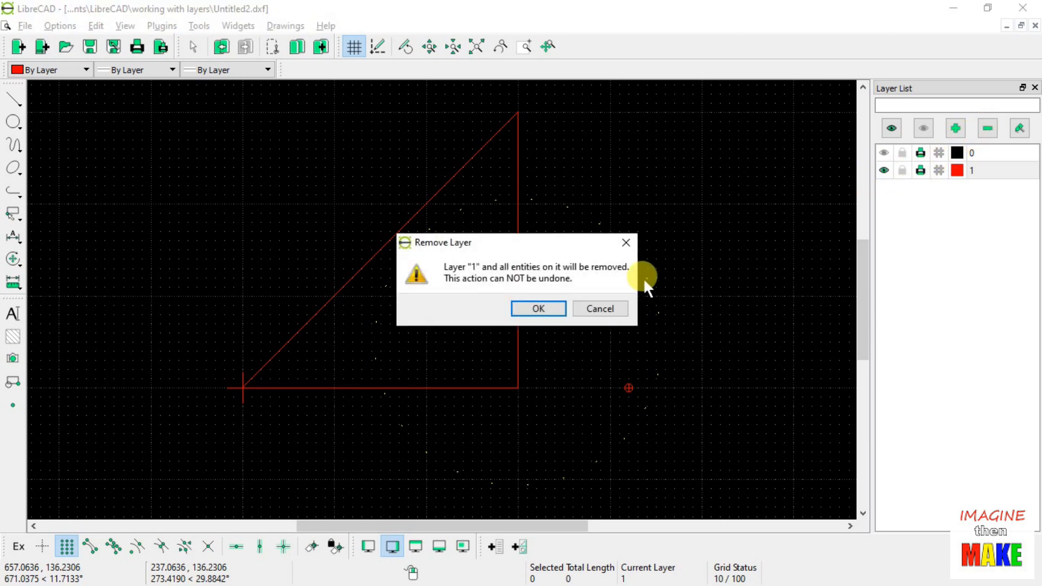
pyautogui.click(538, 308)
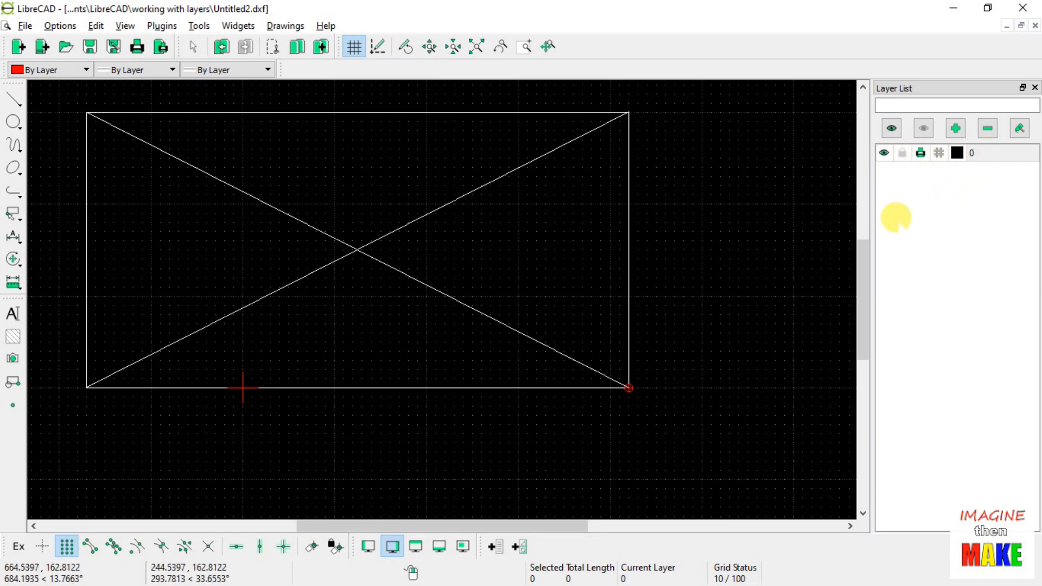
pyautogui.moveTo(398, 251)
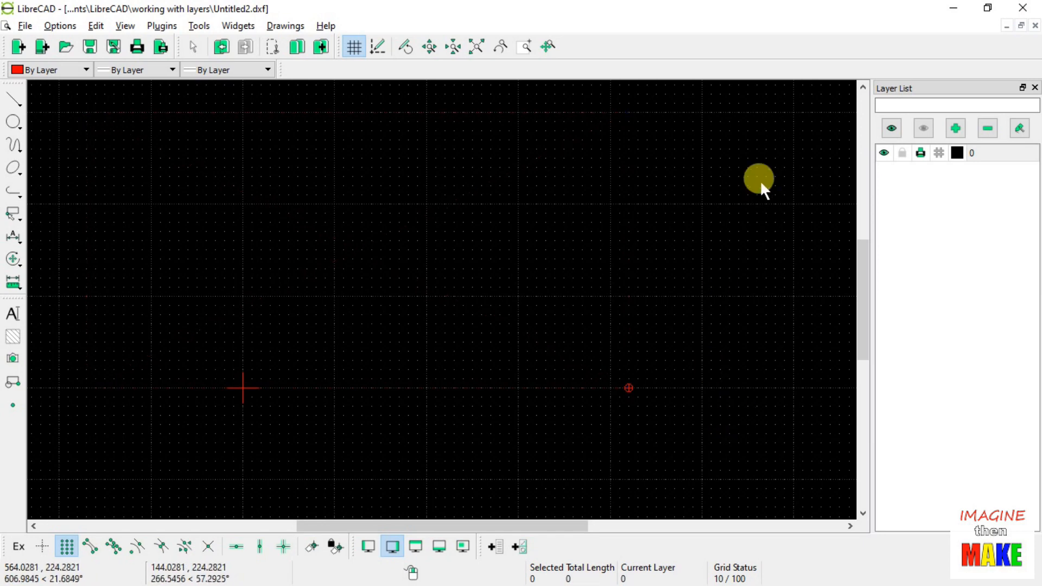
pyautogui.moveTo(845, 188)
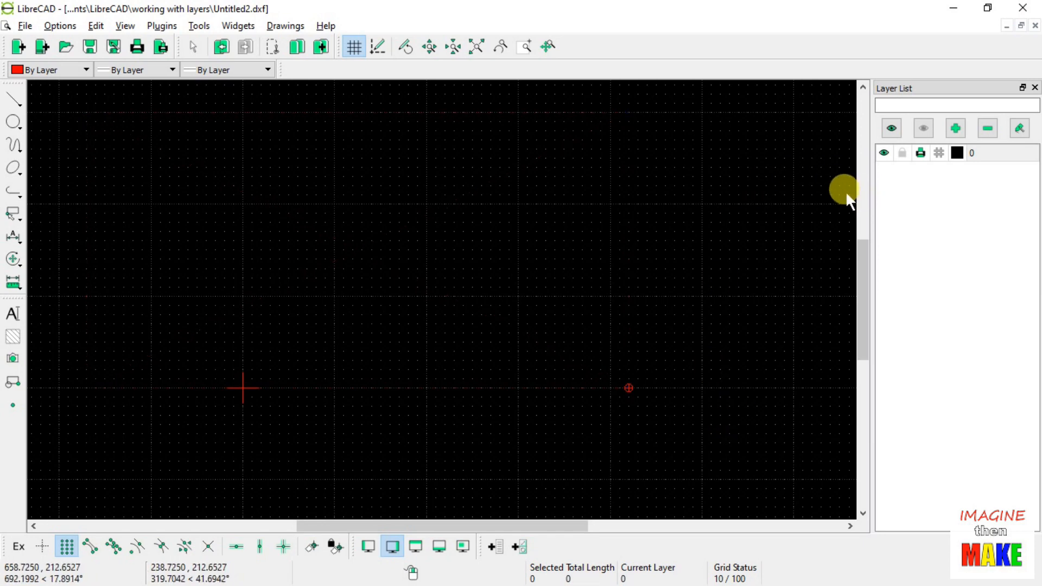
pyautogui.moveTo(469, 254)
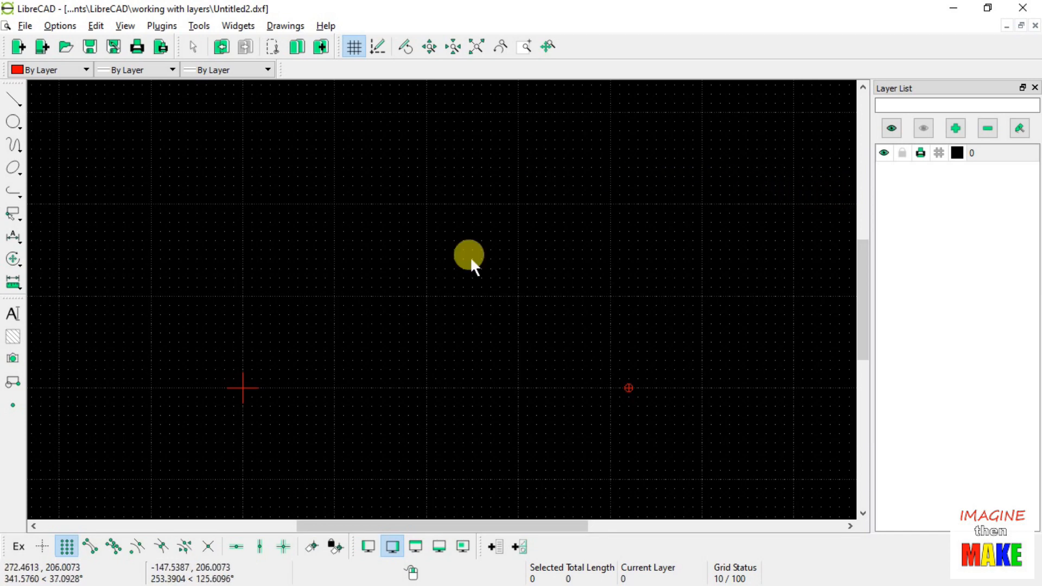
pyautogui.moveTo(489, 333)
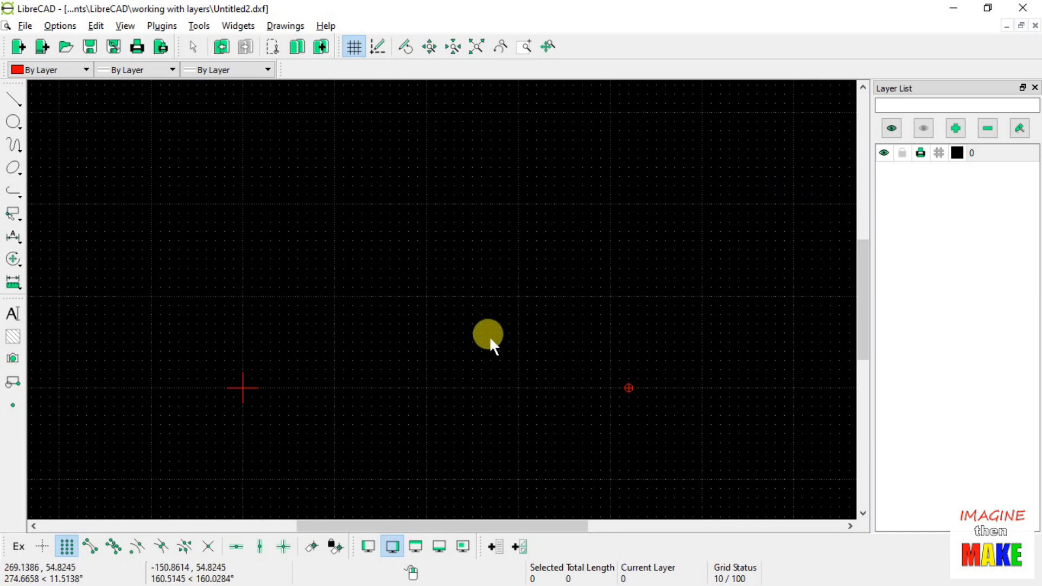